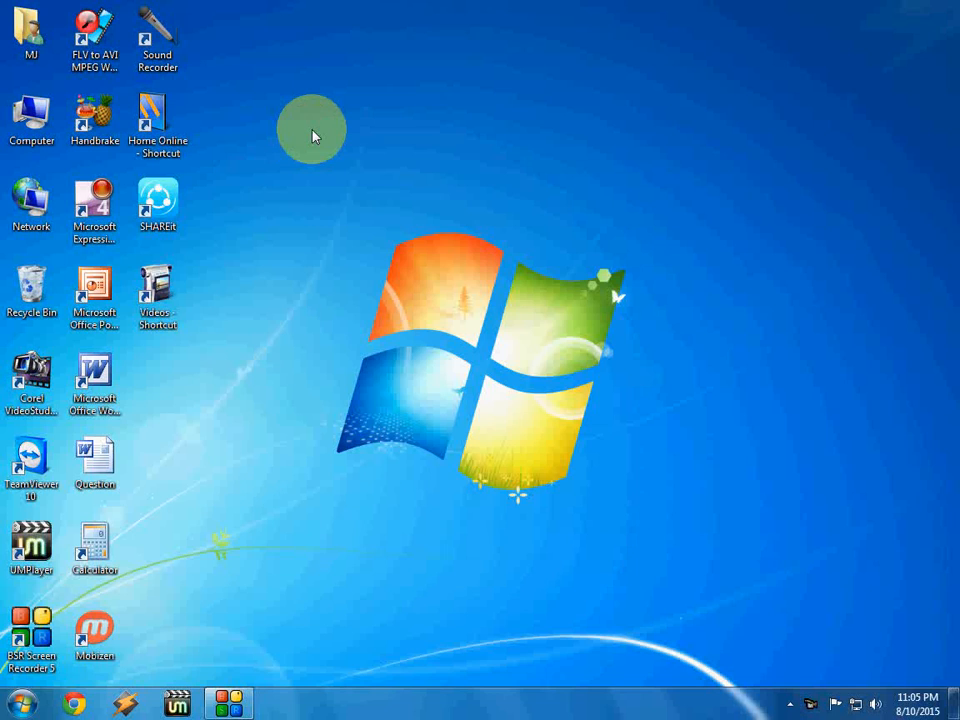
Open Control Panel from the Start menu
{"action": "left_click", "coordinate": [12, 703]}
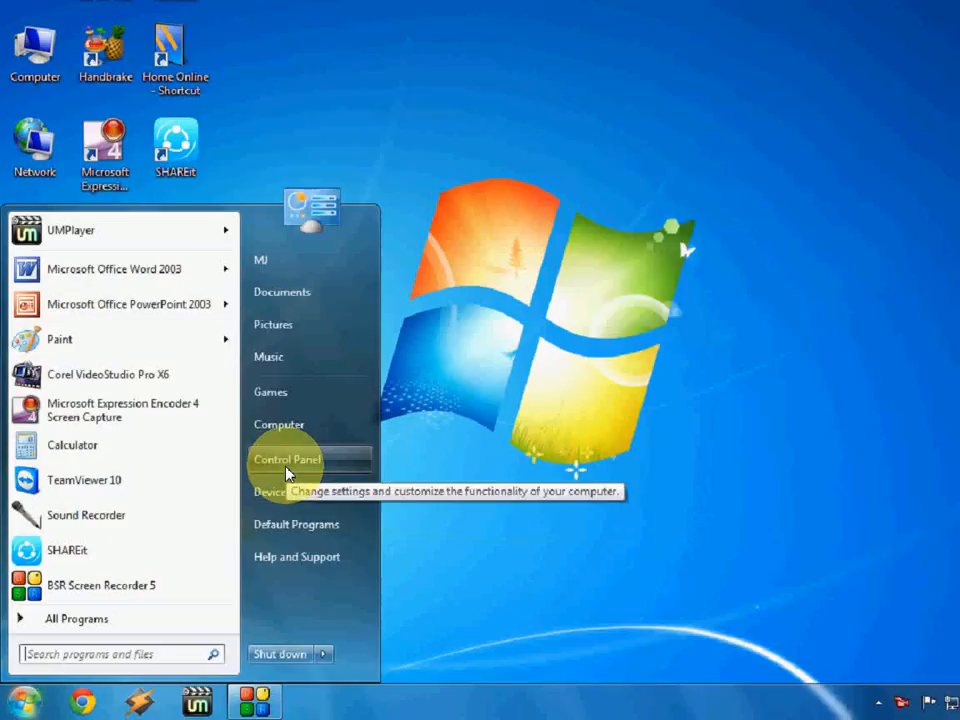
{"action": "left_click", "coordinate": [286, 460]}
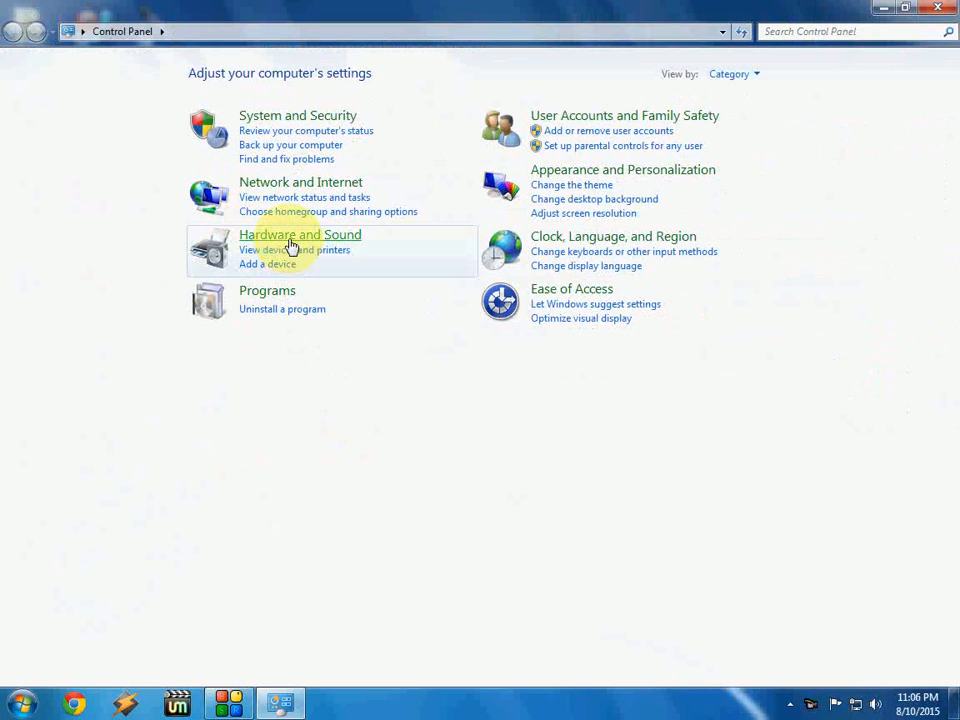
Go to Power Options under Hardware and Sound
{"action": "left_click", "coordinate": [300, 234]}
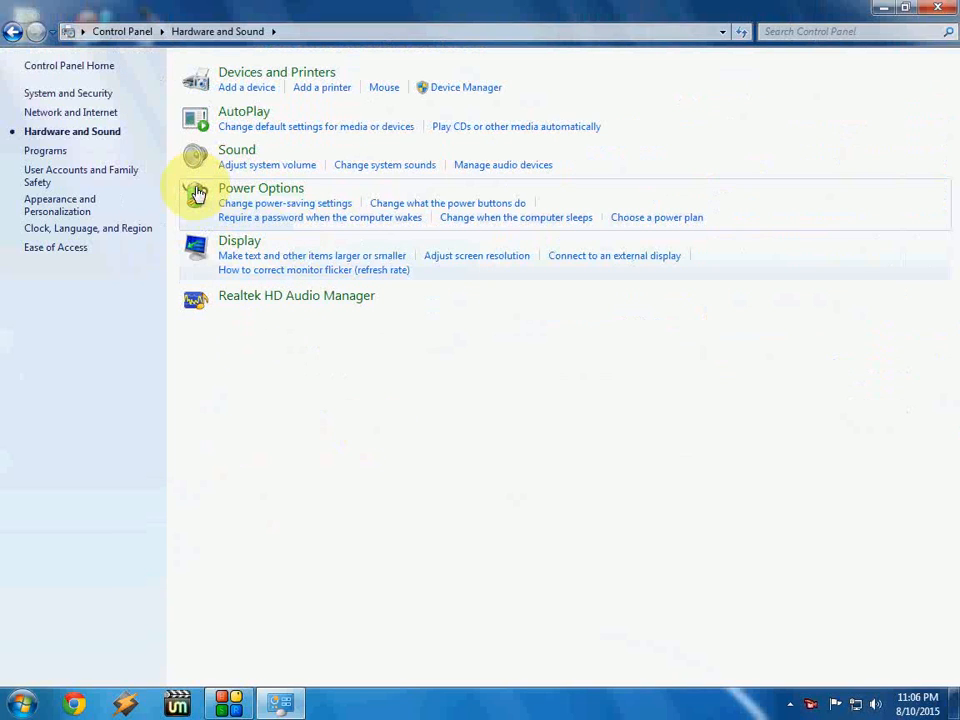
{"action": "mouse_move", "coordinate": [260, 188]}
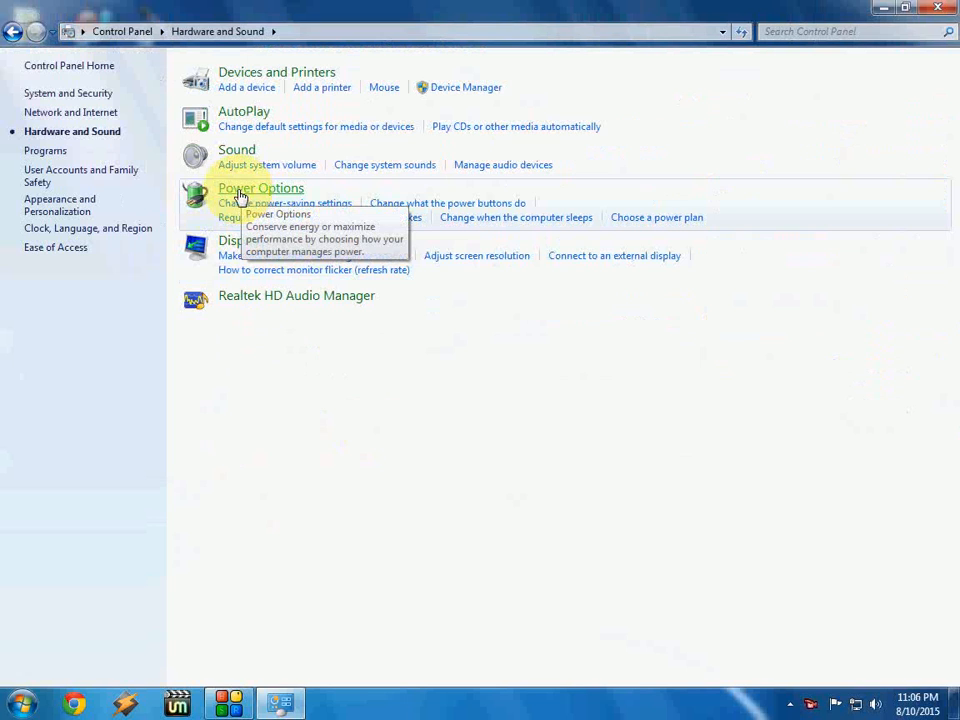
{"action": "left_click", "coordinate": [261, 188]}
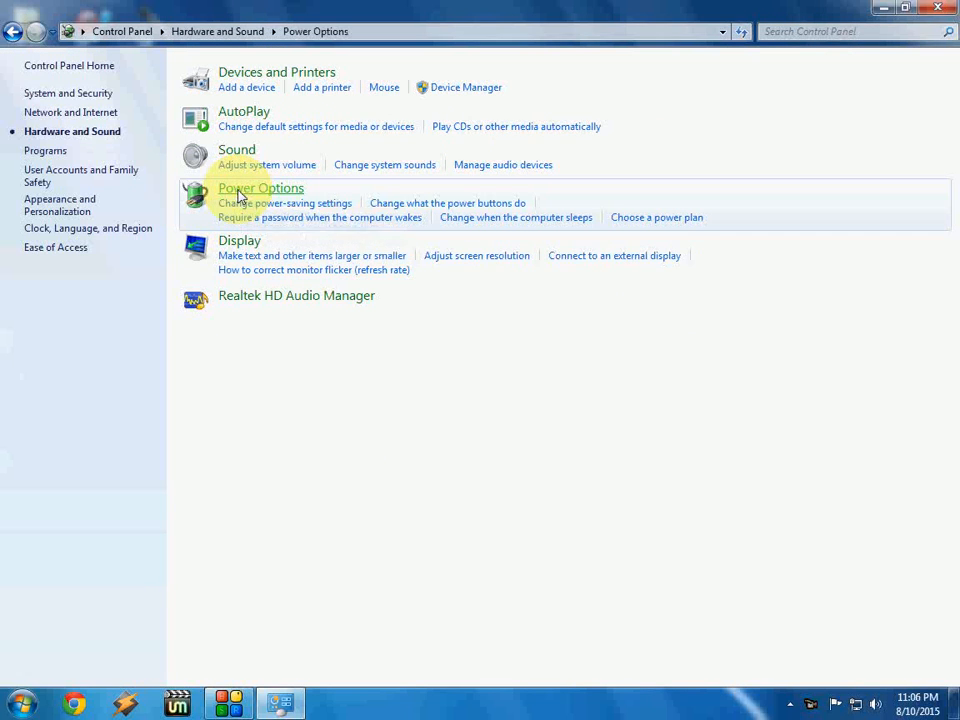
{"action": "left_click", "coordinate": [260, 188]}
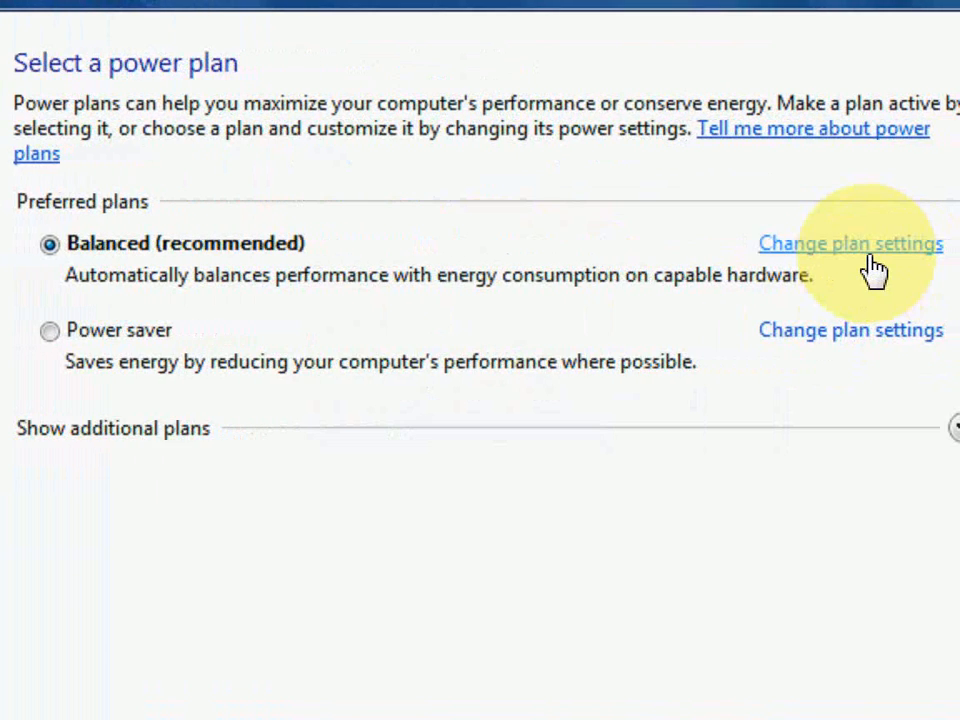
Set Balanced plan's turn-off-display and sleep timers to Never, then save
{"action": "left_click", "coordinate": [851, 243]}
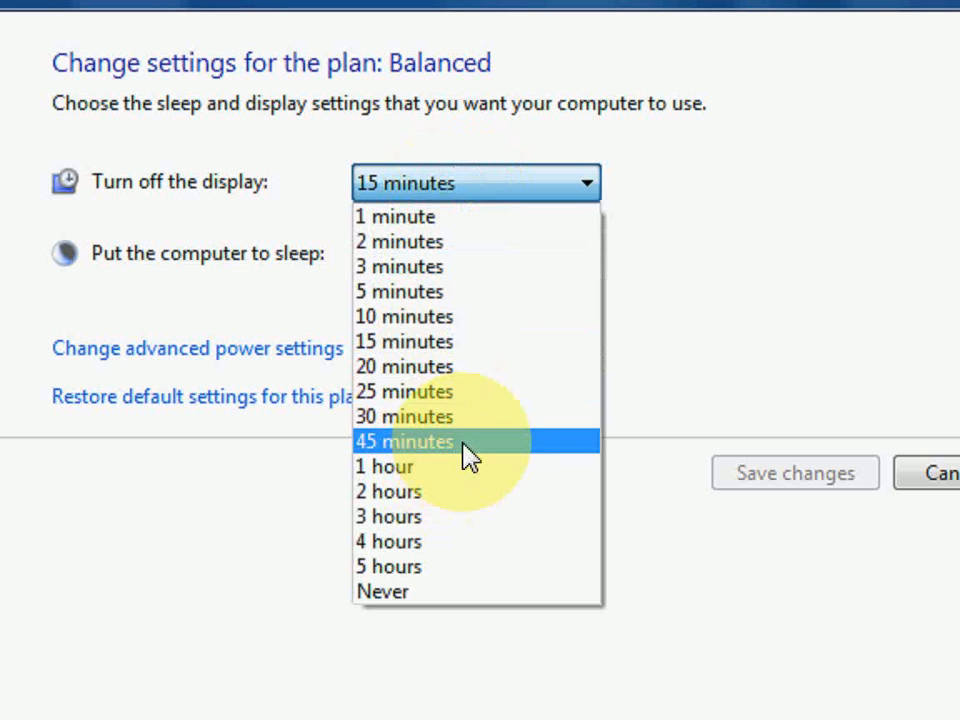
{"action": "mouse_move", "coordinate": [472, 551]}
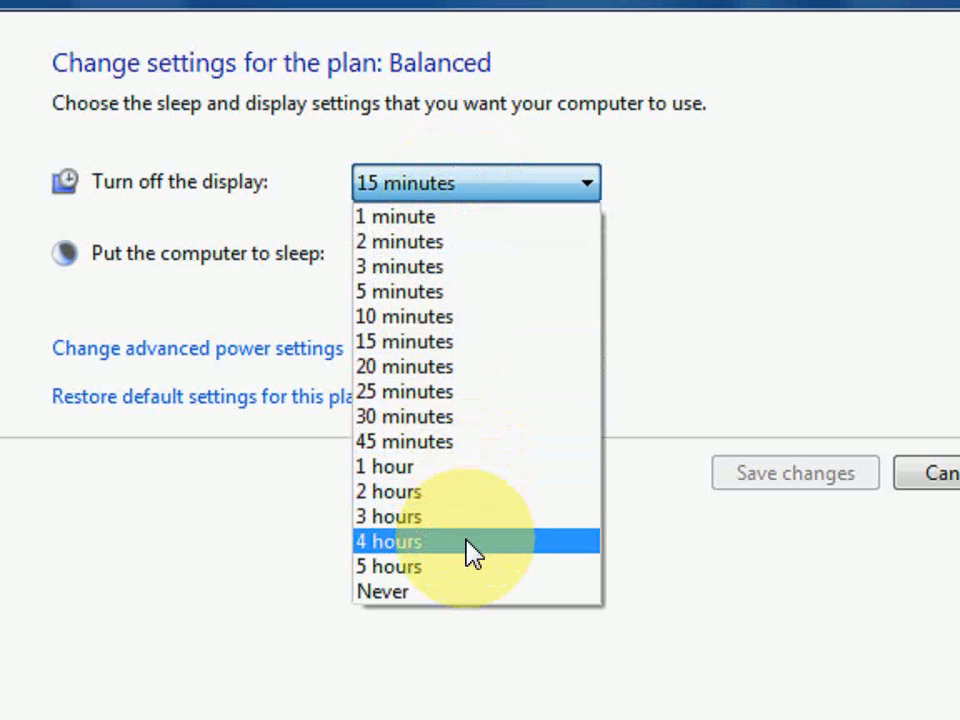
{"action": "left_click", "coordinate": [382, 591]}
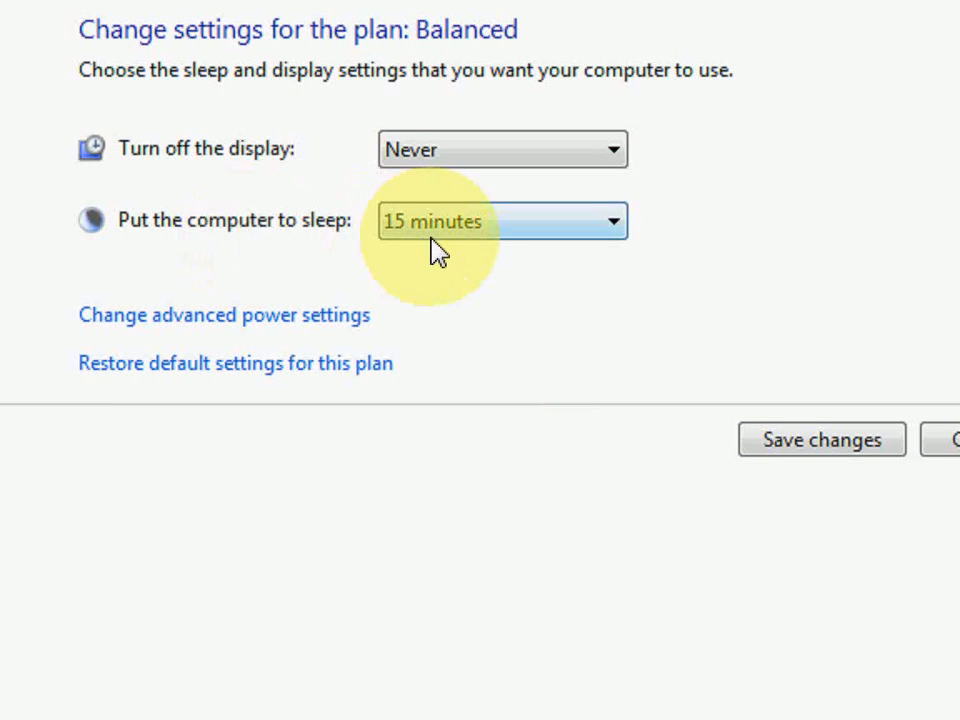
{"action": "mouse_move", "coordinate": [447, 248]}
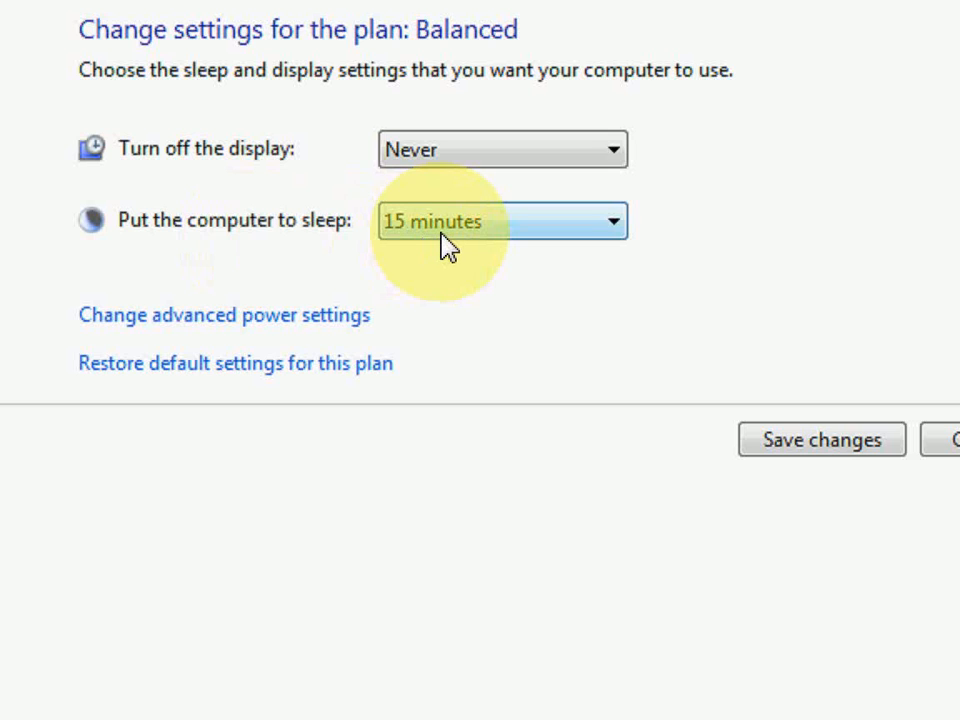
{"action": "left_click", "coordinate": [502, 221]}
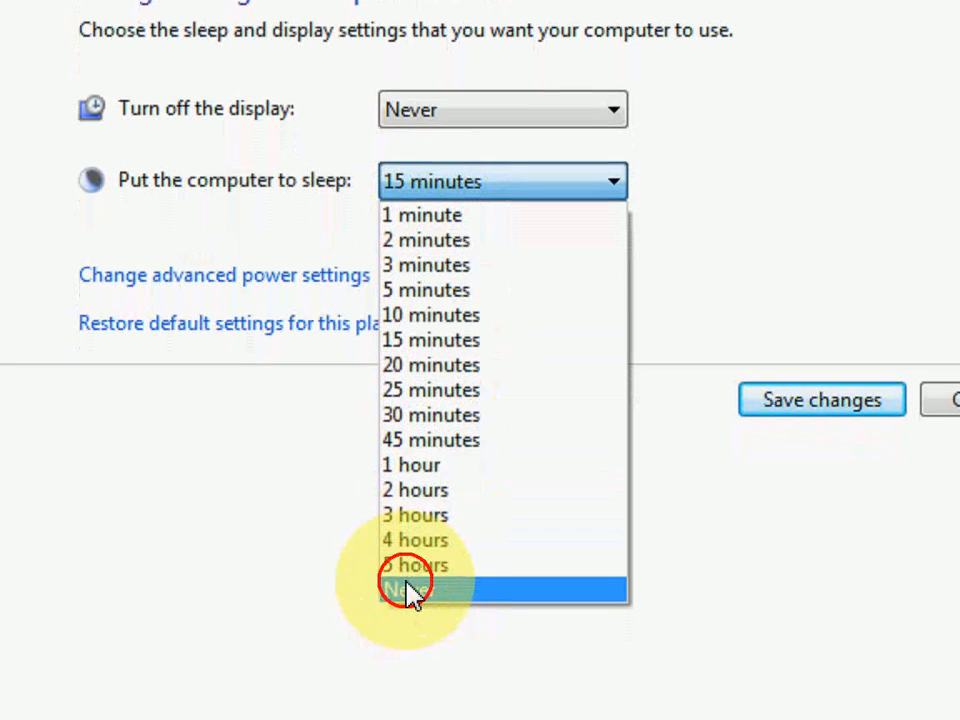
{"action": "left_click", "coordinate": [410, 588]}
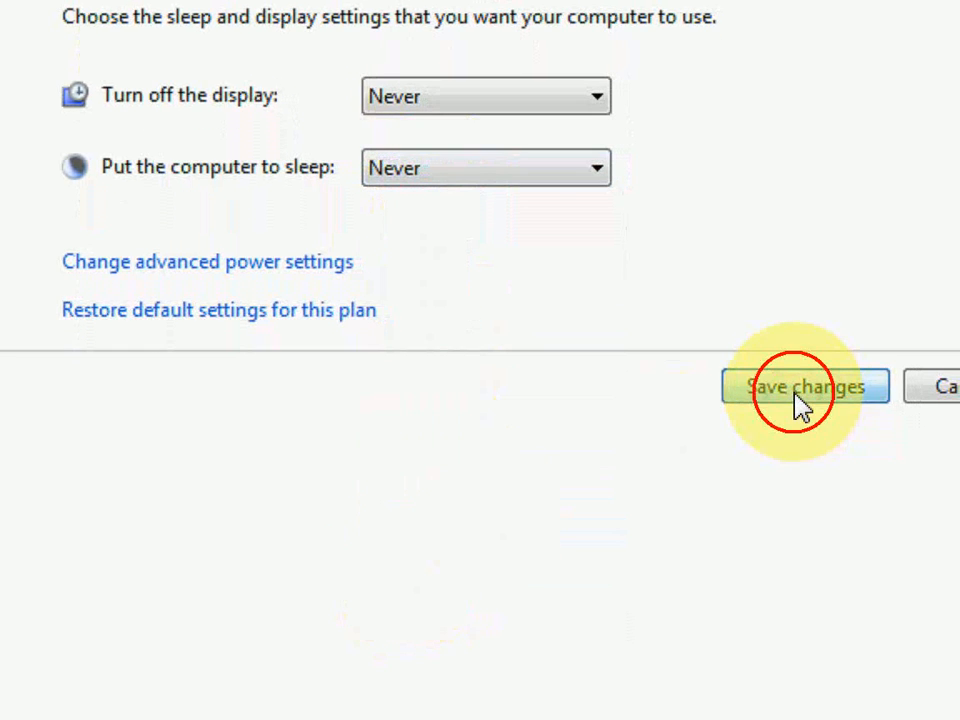
{"action": "left_click", "coordinate": [804, 387]}
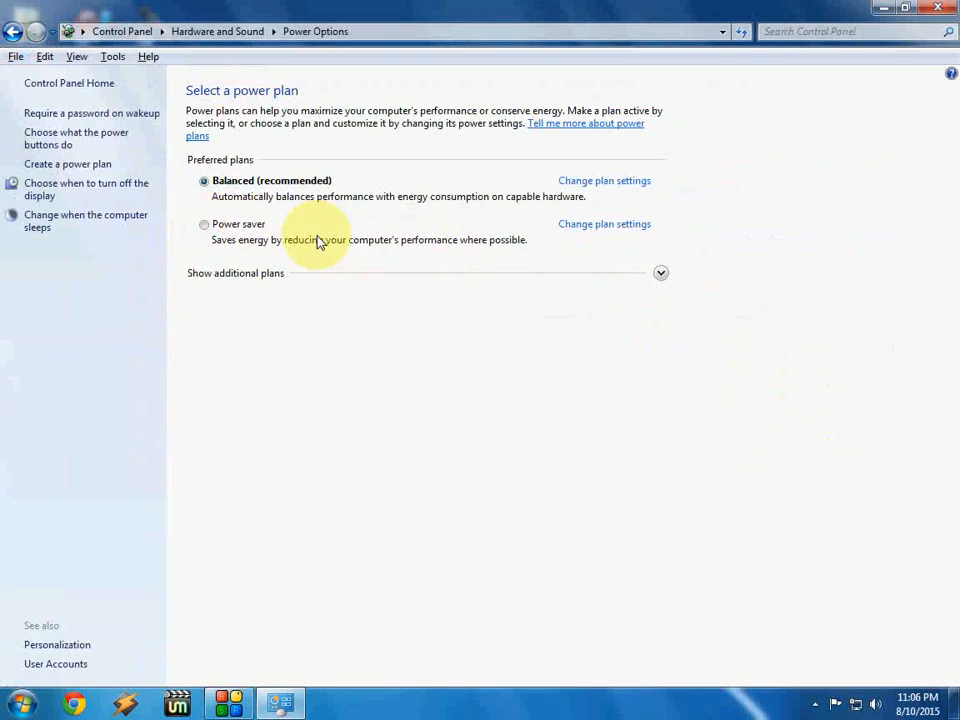
{"action": "mouse_move", "coordinate": [600, 238]}
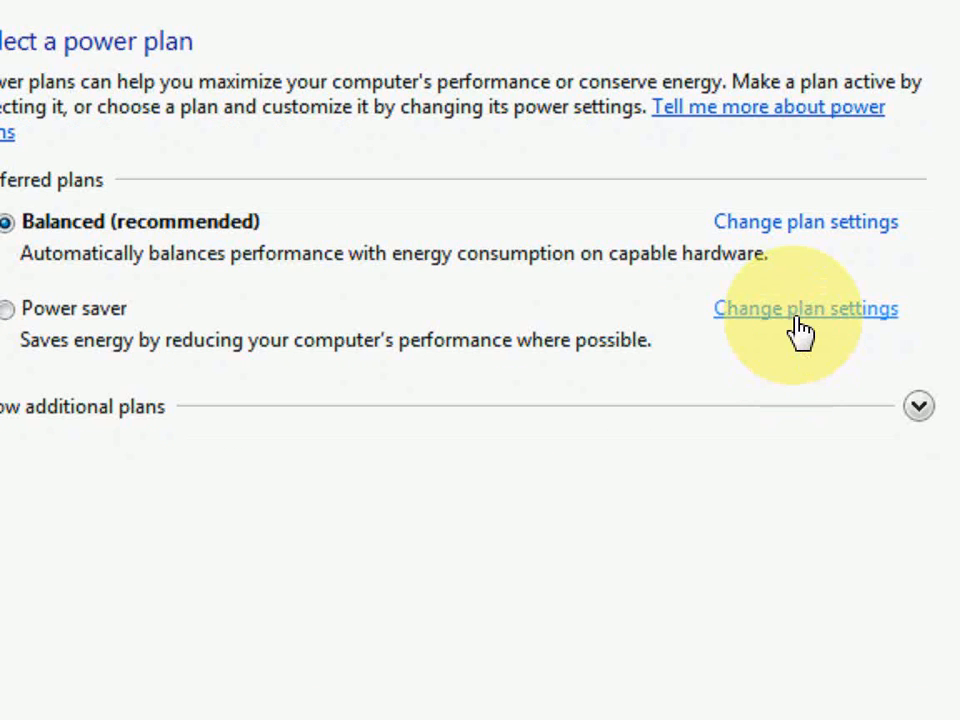
Set Power saver's turn-off-display and sleep timers to Never, then save
{"action": "left_click", "coordinate": [805, 308]}
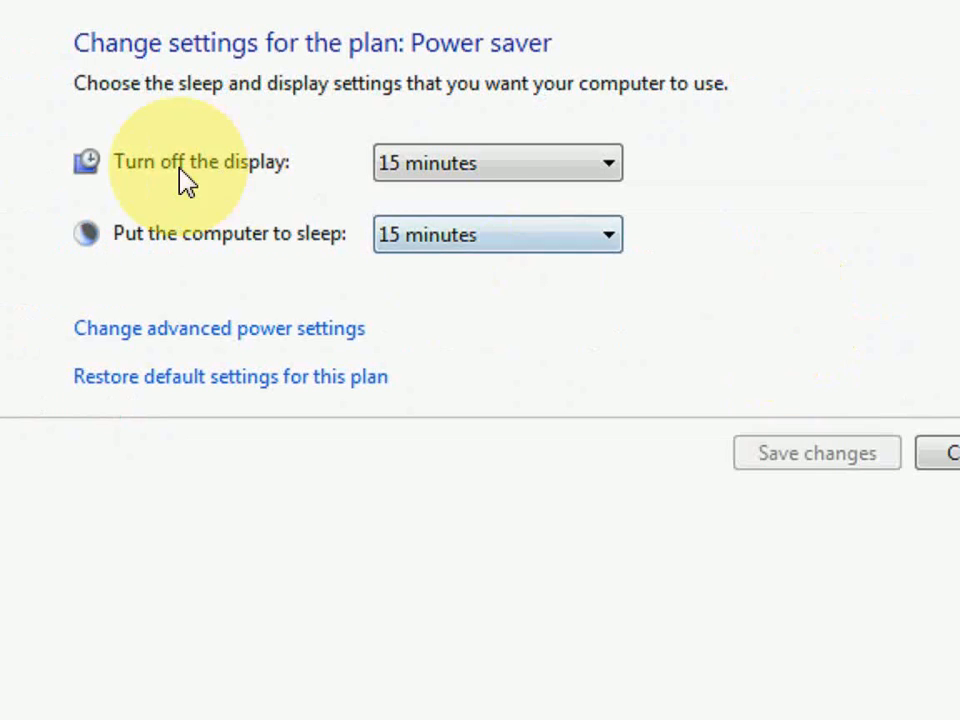
{"action": "left_click", "coordinate": [498, 162]}
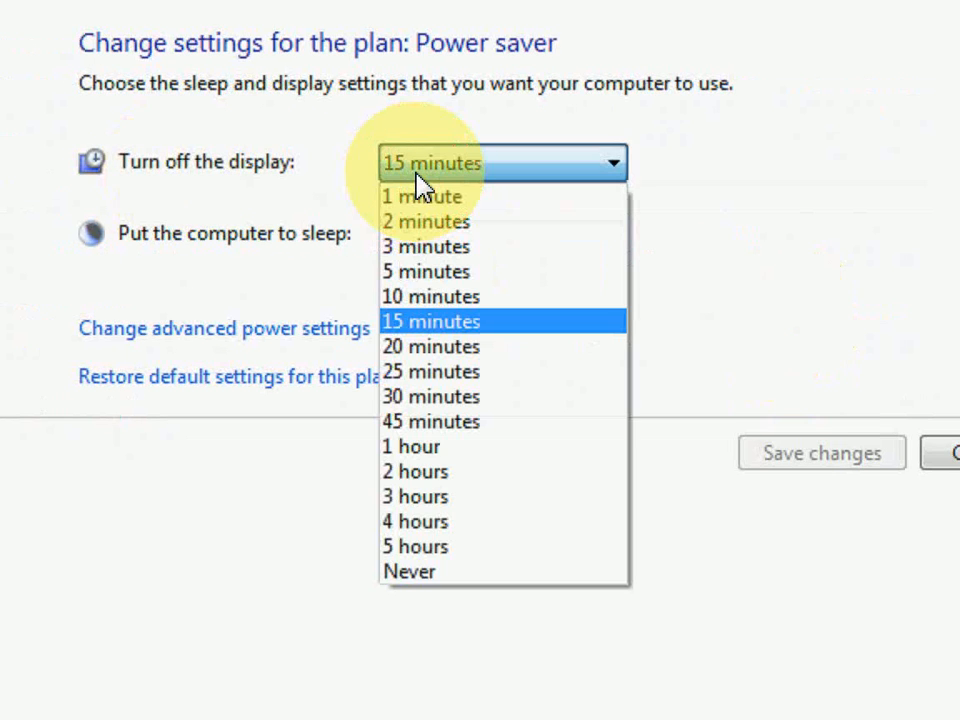
{"action": "mouse_move", "coordinate": [430, 567]}
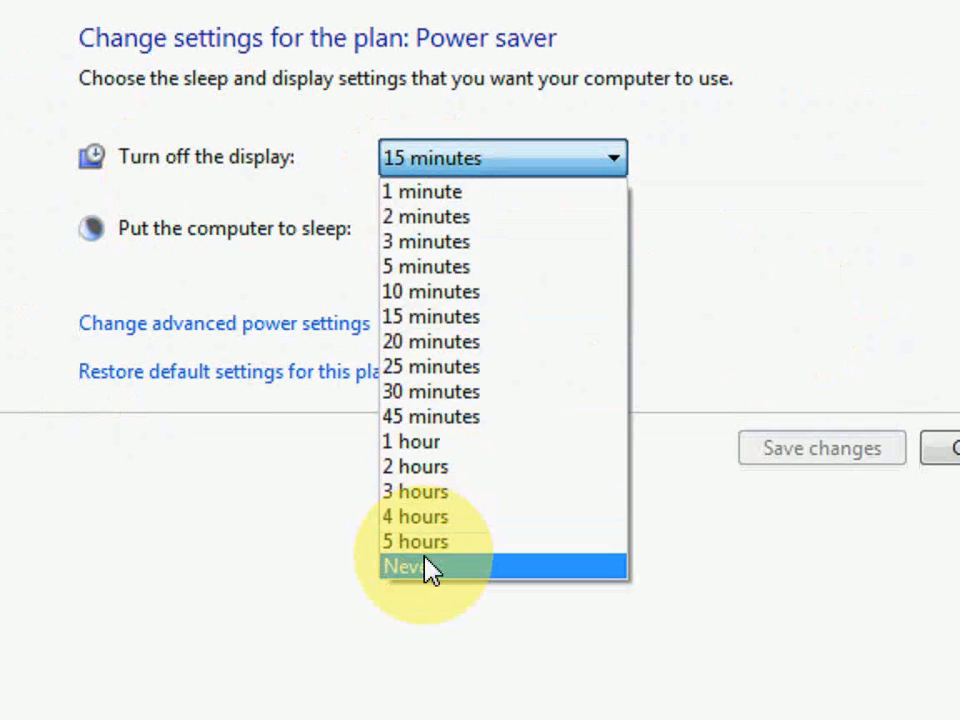
{"action": "left_click", "coordinate": [430, 566]}
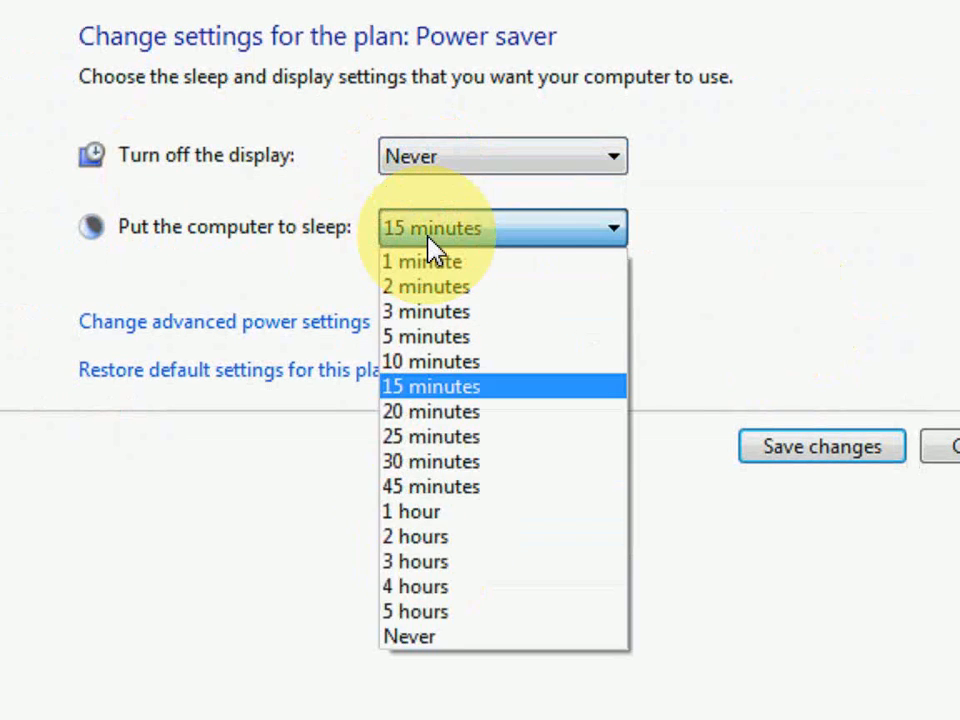
{"action": "left_click", "coordinate": [409, 636]}
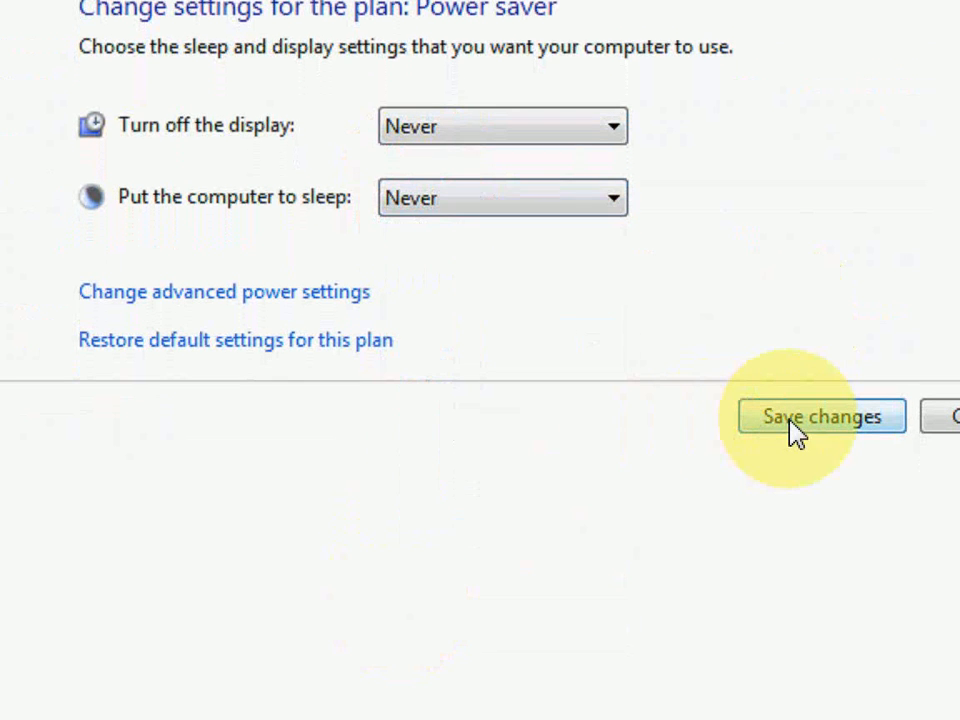
{"action": "left_click", "coordinate": [820, 416]}
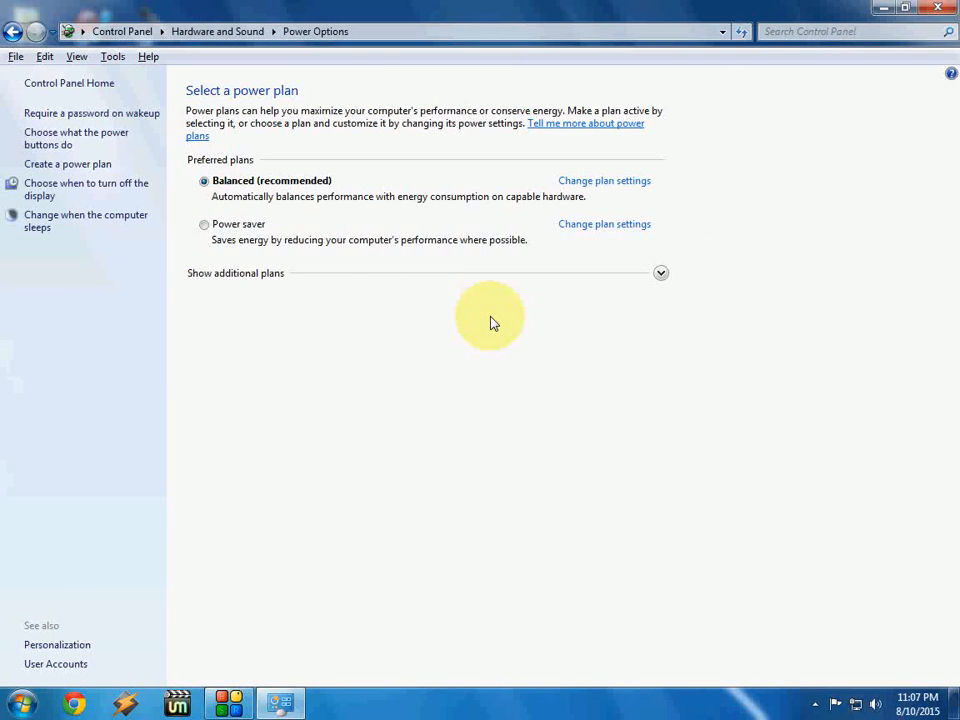
{"action": "mouse_move", "coordinate": [435, 362]}
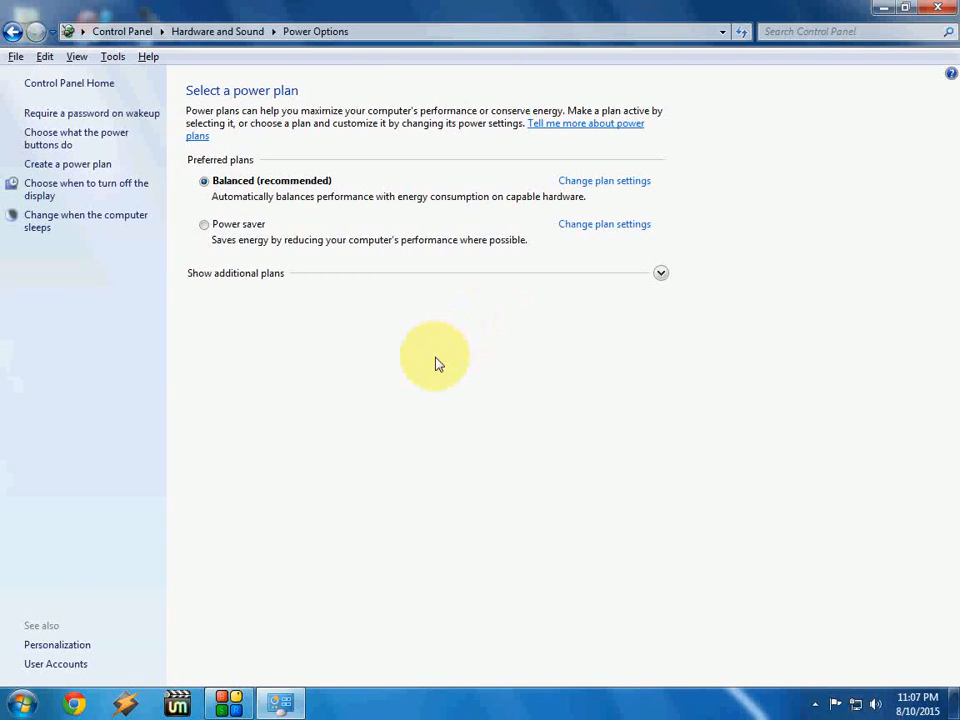